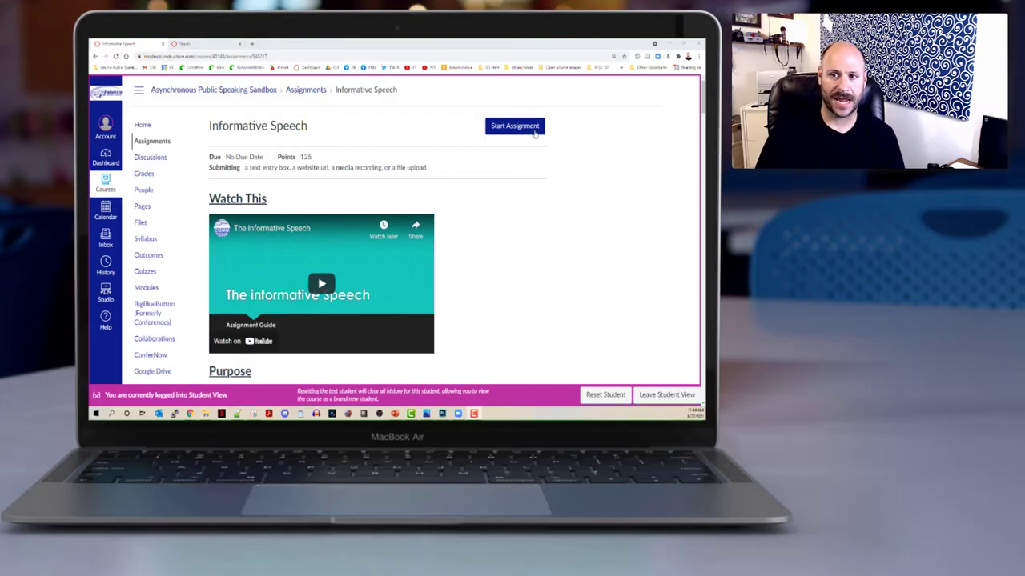
- Start a submission for the Informative Speech assignment and reach the submission area
click(516, 125)
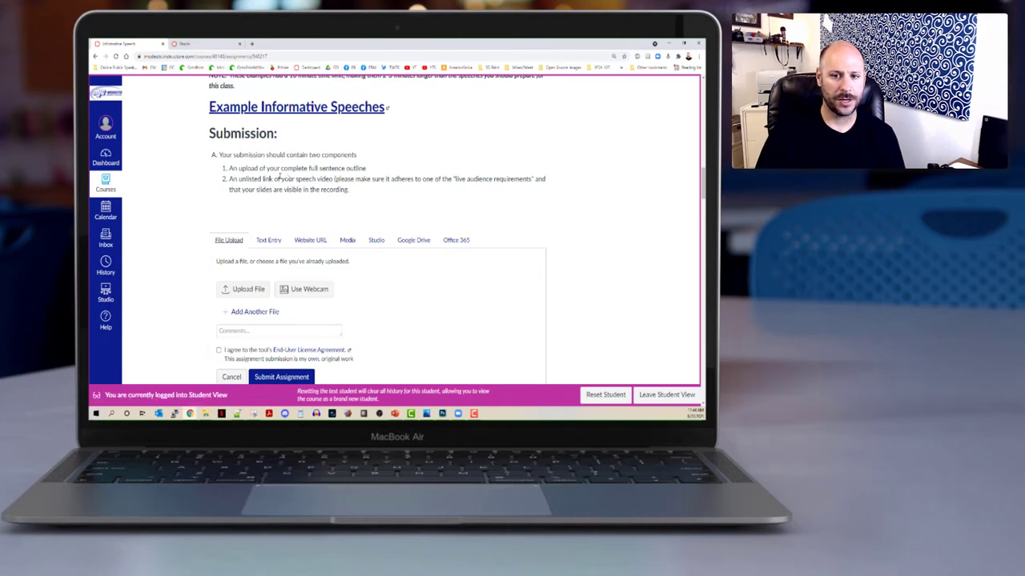
click(376, 240)
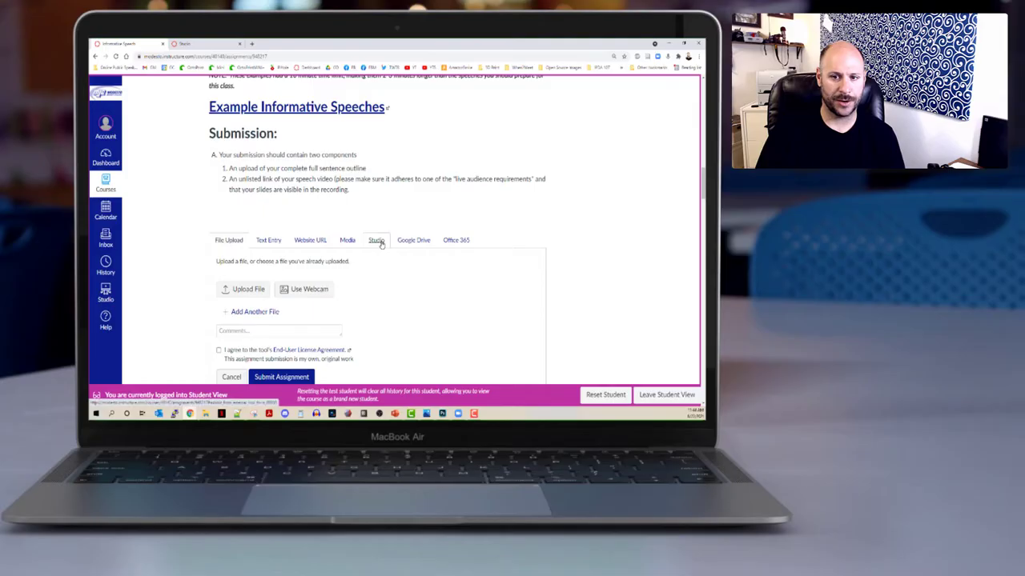
- Switch the submission to the Studio media library and begin adding new media to My Library
click(377, 240)
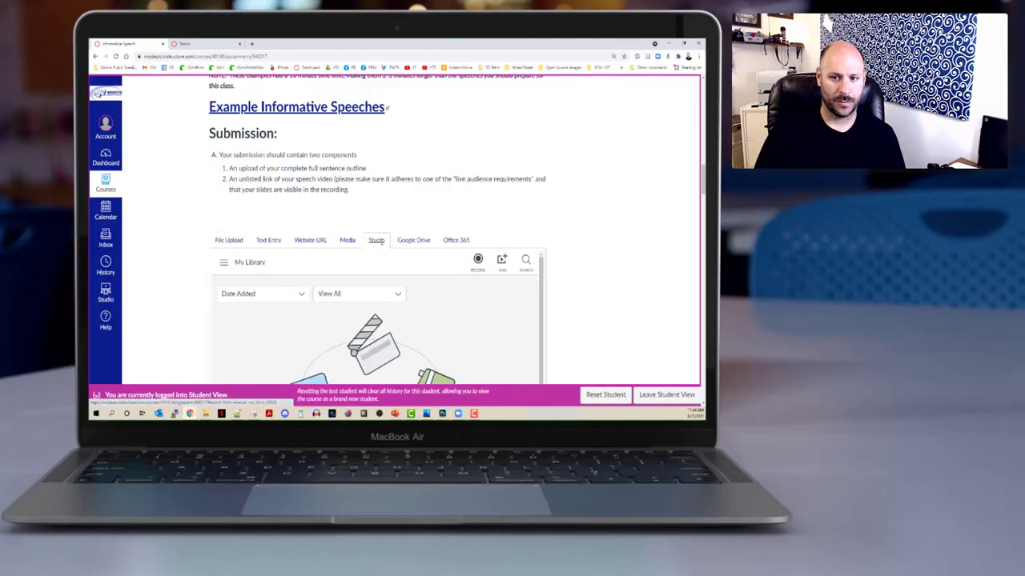
scroll(down, 3)
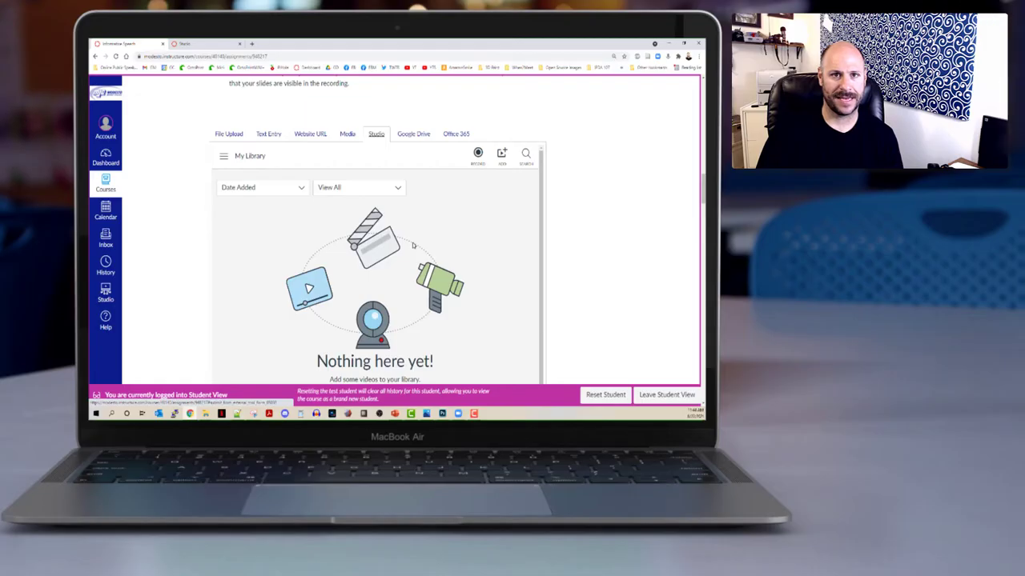
mouse_move(447, 218)
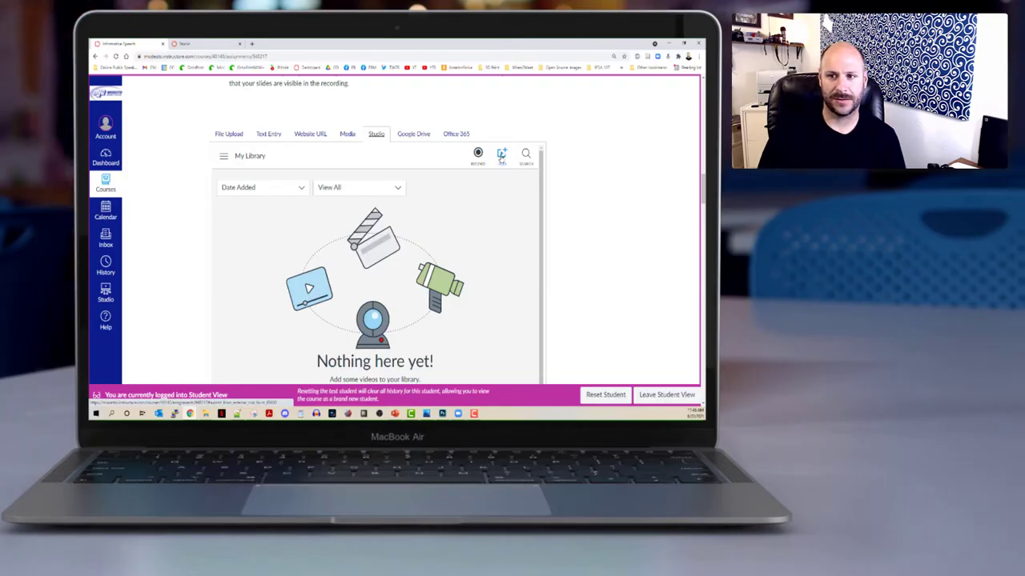
click(503, 154)
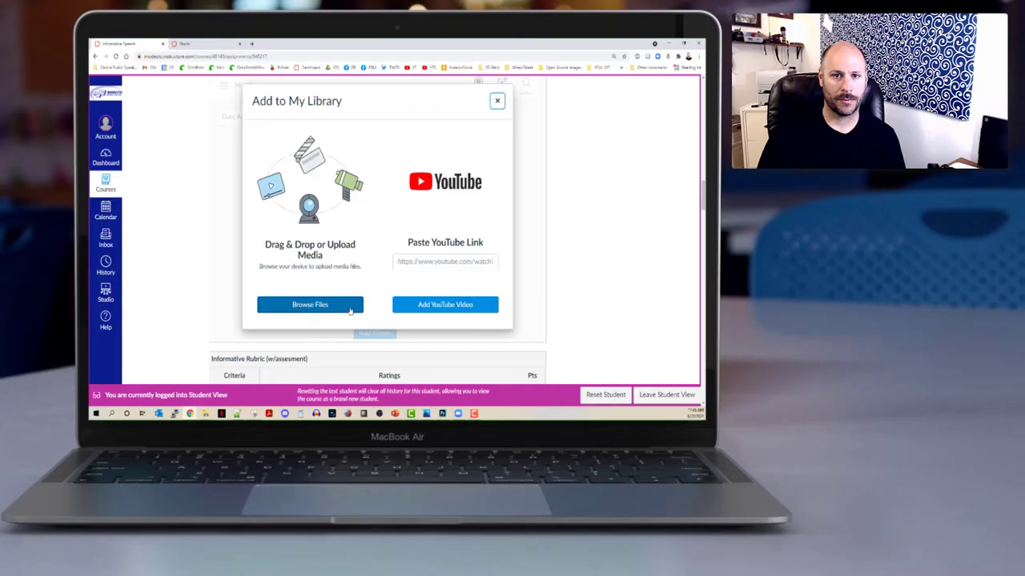
- Browse the computer and choose the informative speech video file for upload
click(310, 304)
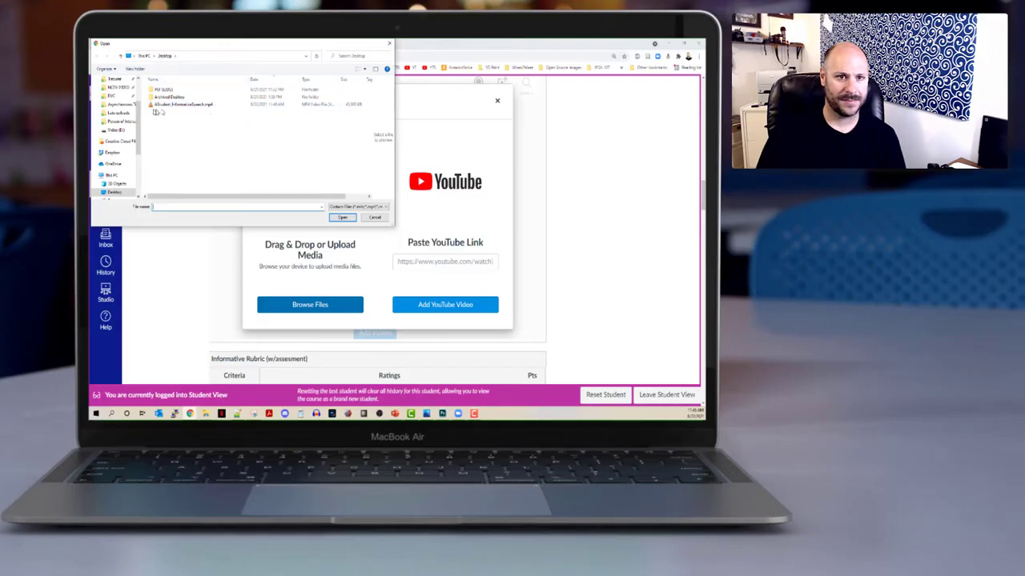
click(184, 106)
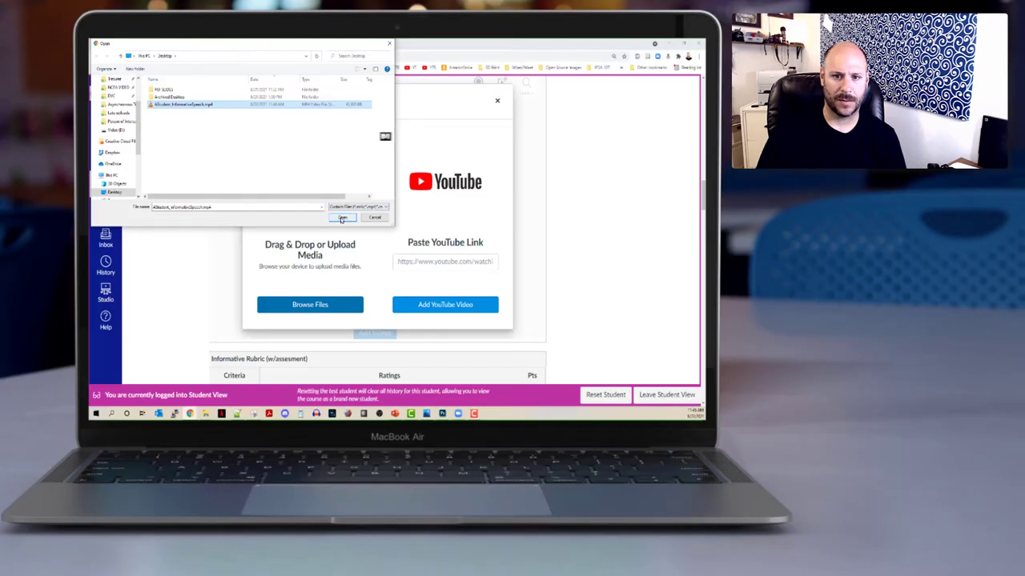
- Upload the chosen speech video so it appears in the Studio library
click(342, 217)
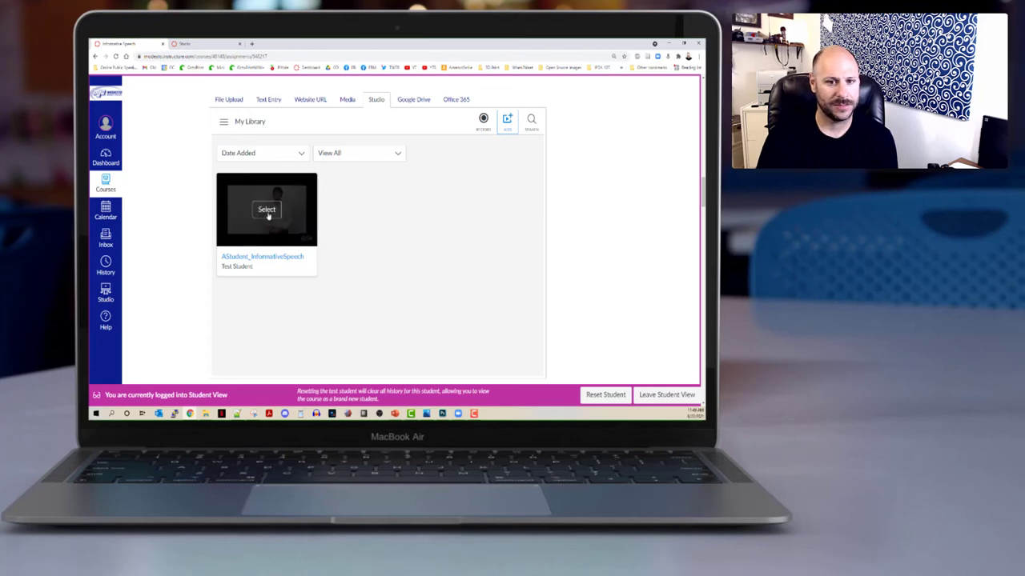
- Select the uploaded speech video for the submission and enable the Display Download Option
click(266, 209)
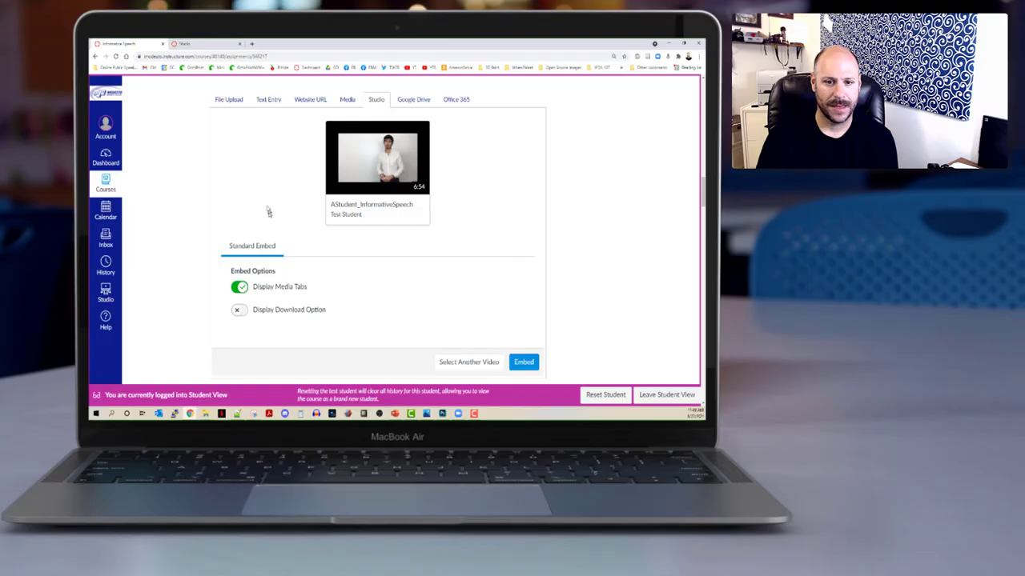
mouse_move(263, 211)
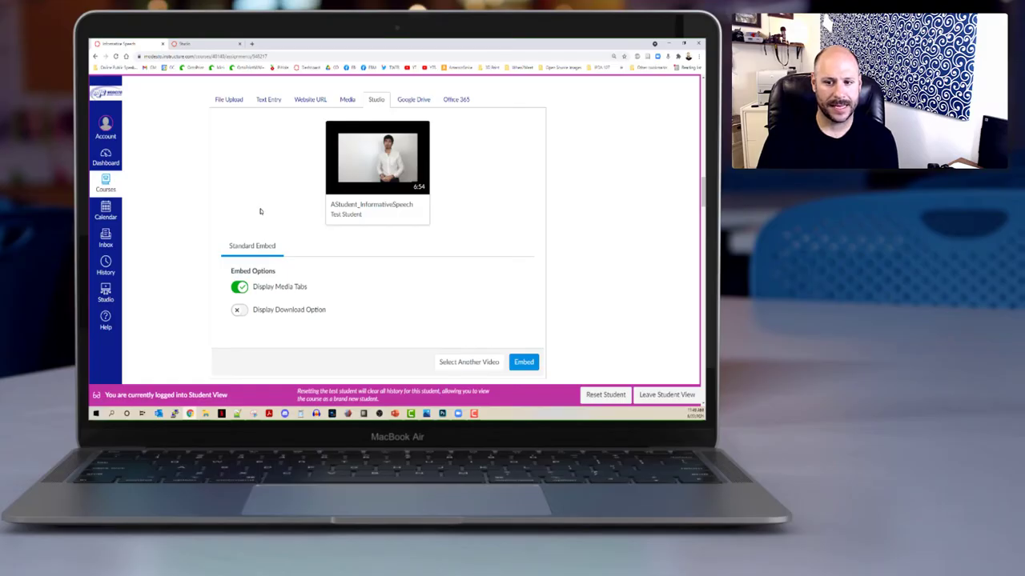
scroll(down, 3)
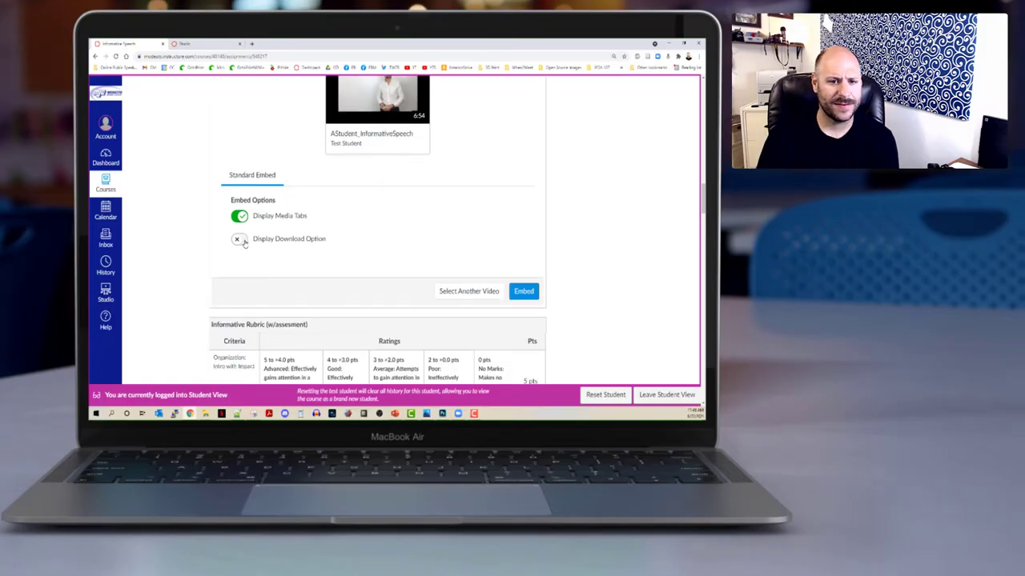
click(240, 238)
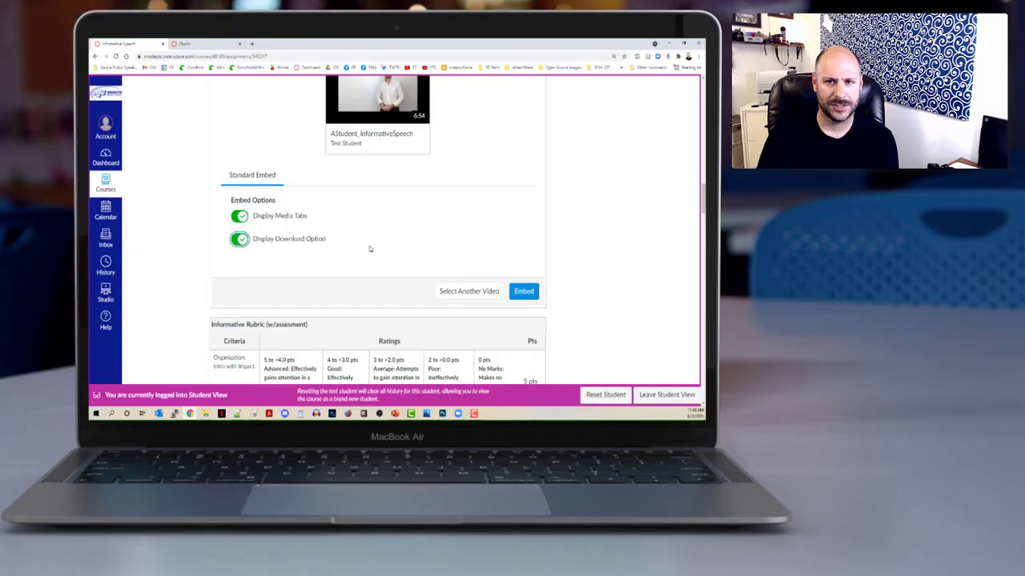
mouse_move(356, 250)
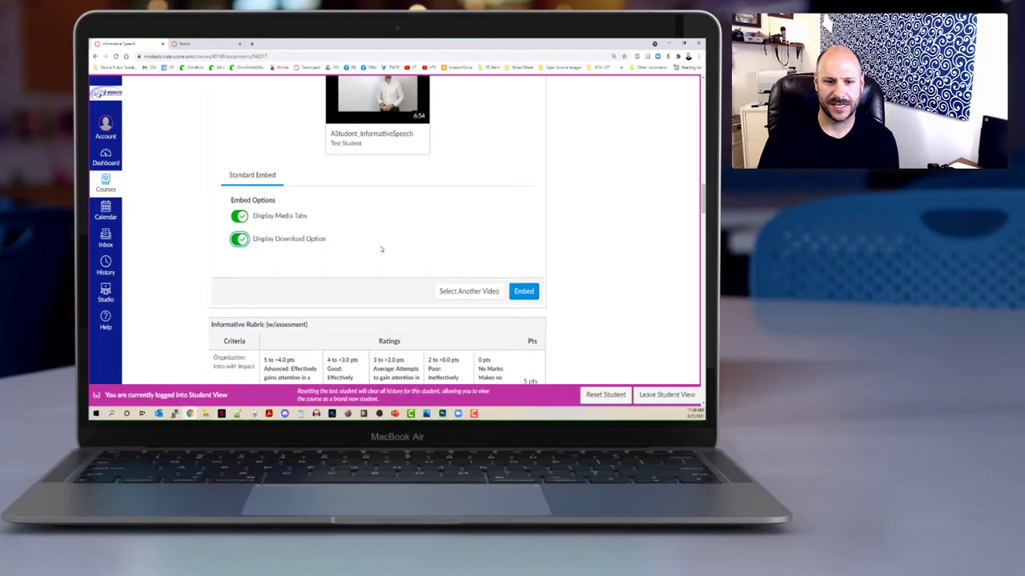
scroll(down, 3)
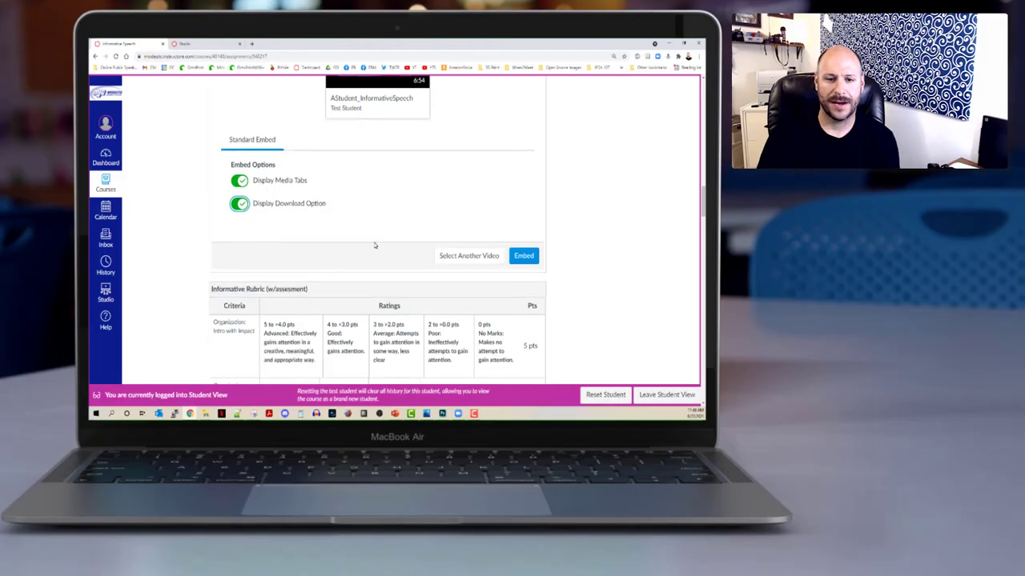
scroll(down, 3)
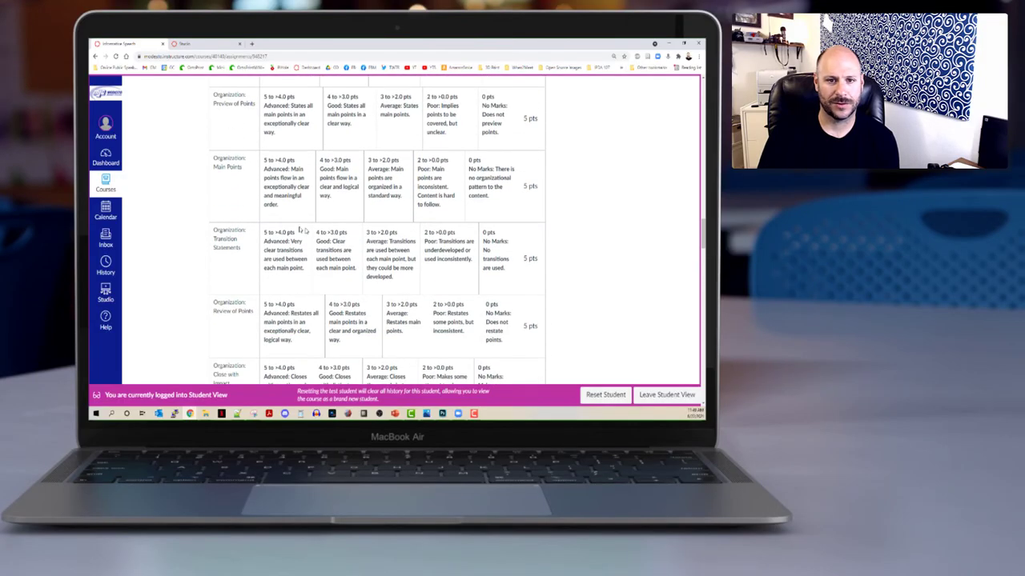
scroll(down, 3)
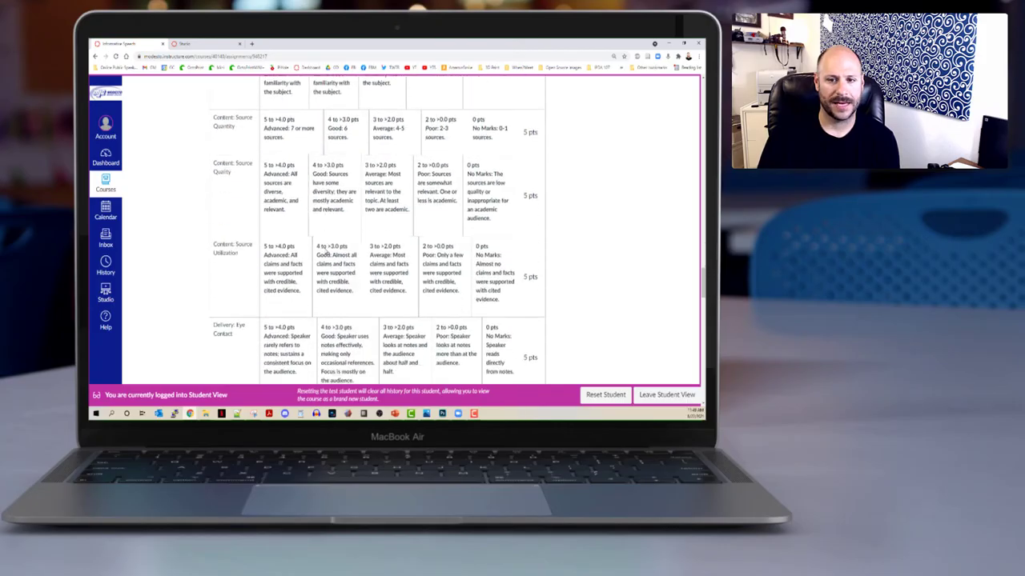
scroll(down, 3)
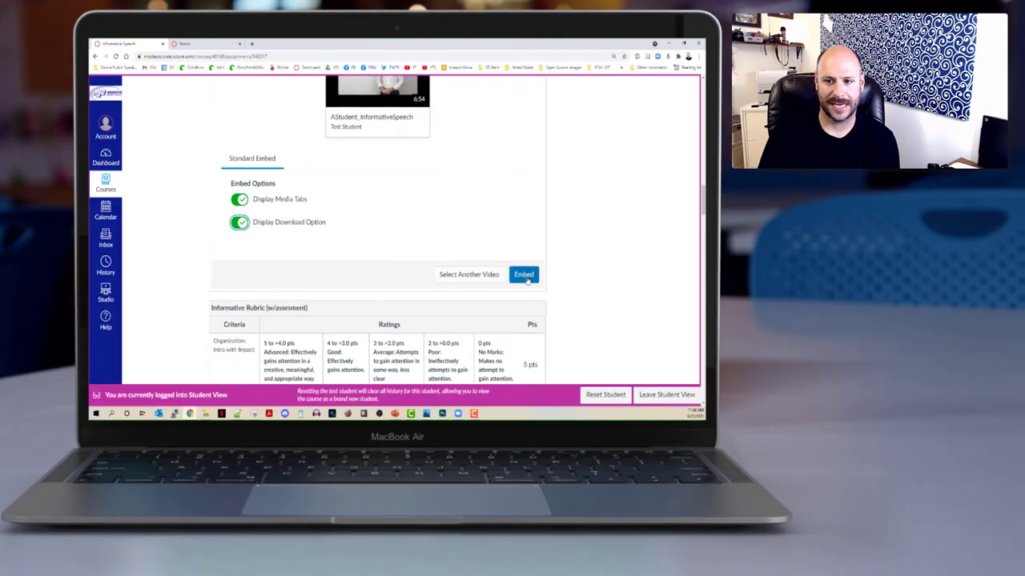
- Embed the video, confirm originality, submit the assignment and view its submission details
click(523, 275)
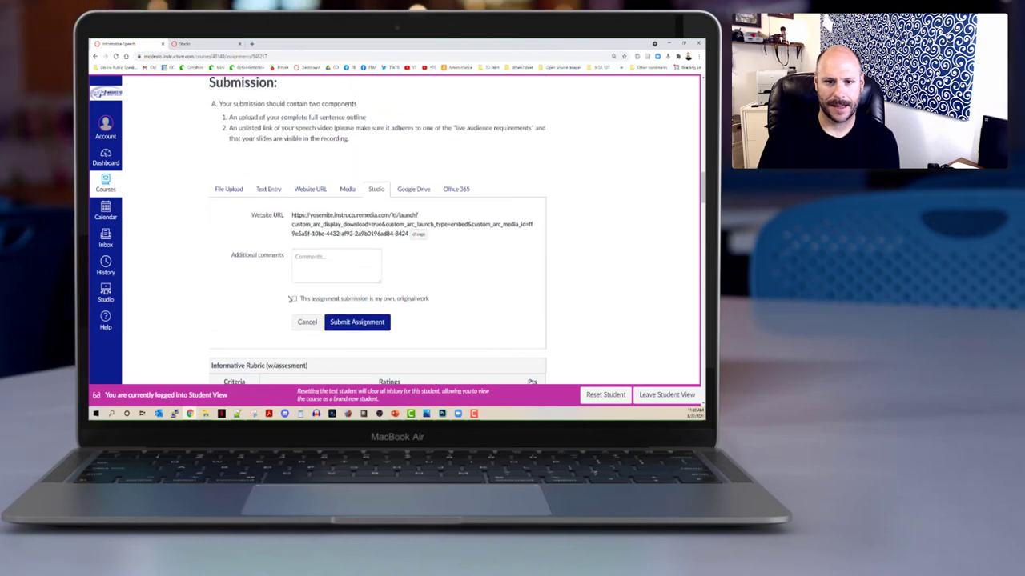
click(295, 300)
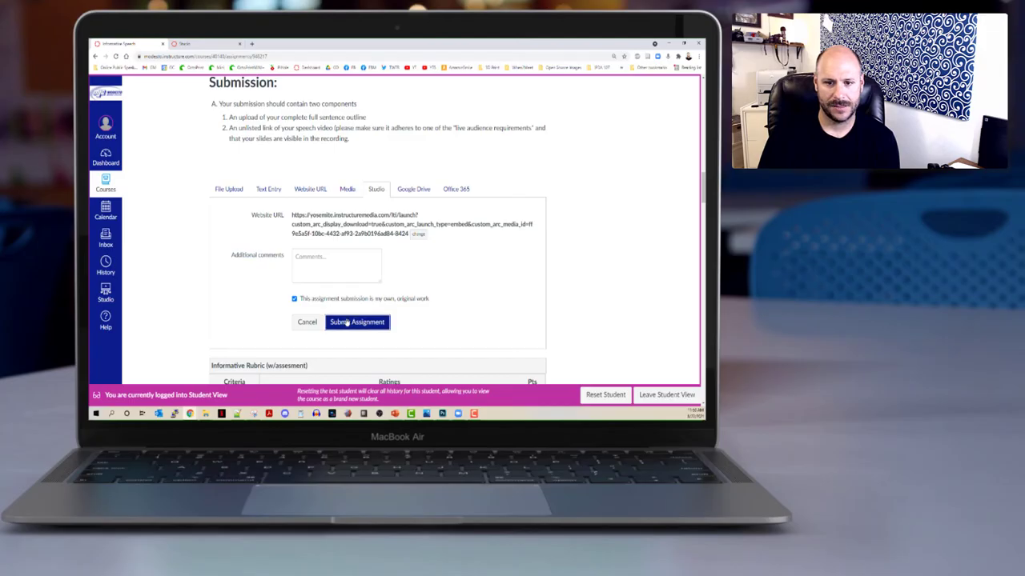
click(357, 322)
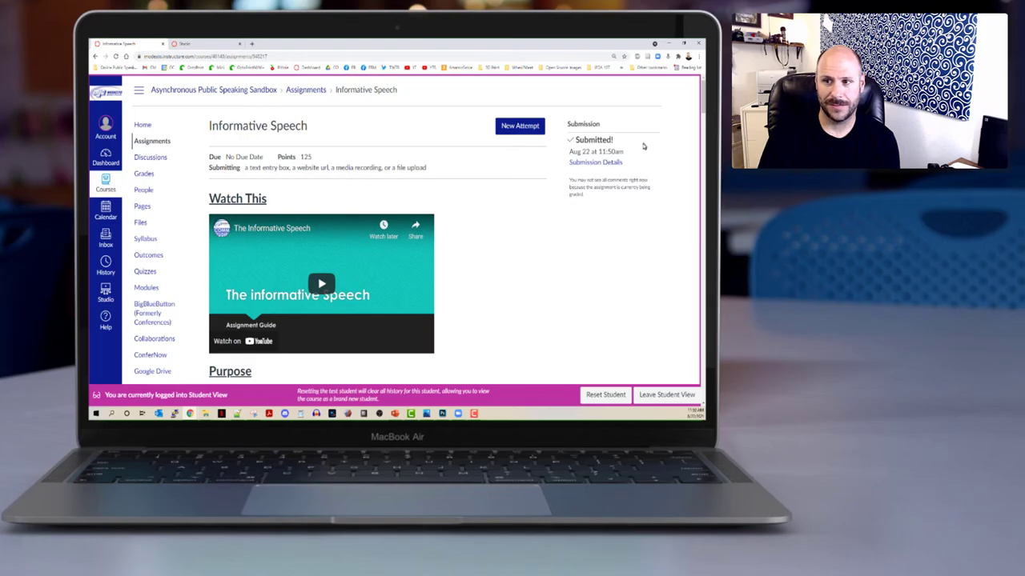
click(596, 162)
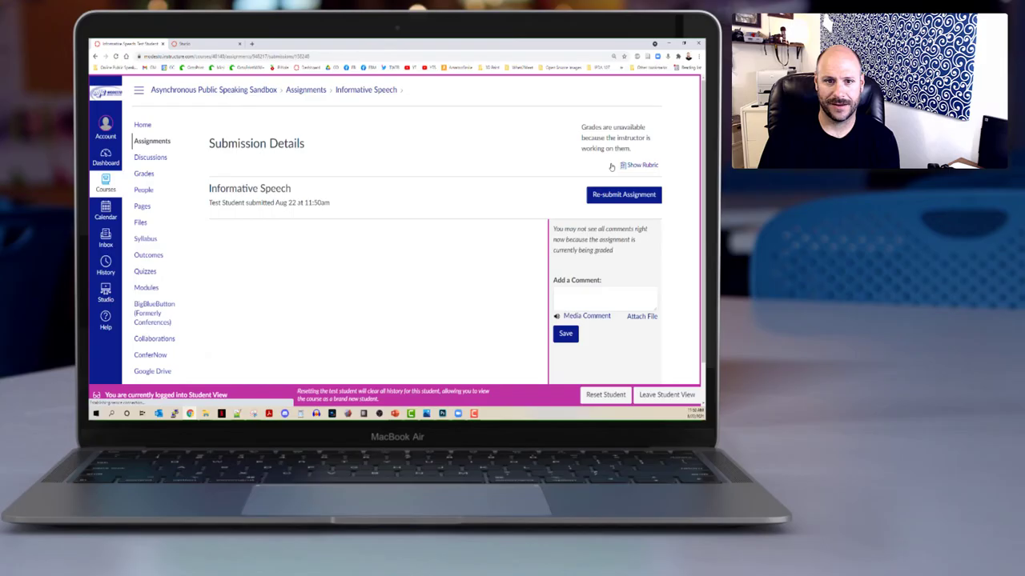